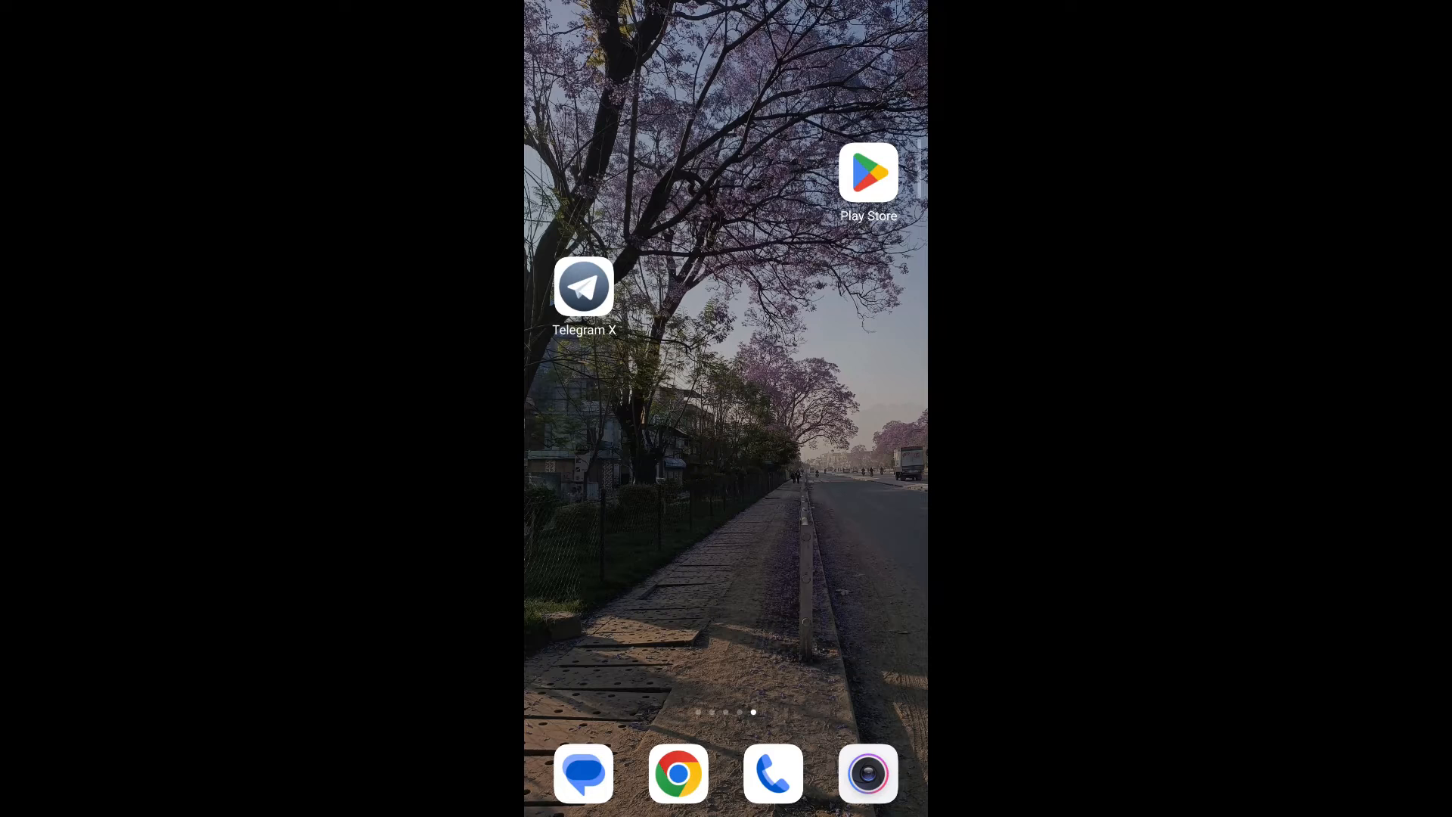
Step: Launch Telegram X from the home screen icon
click(584, 286)
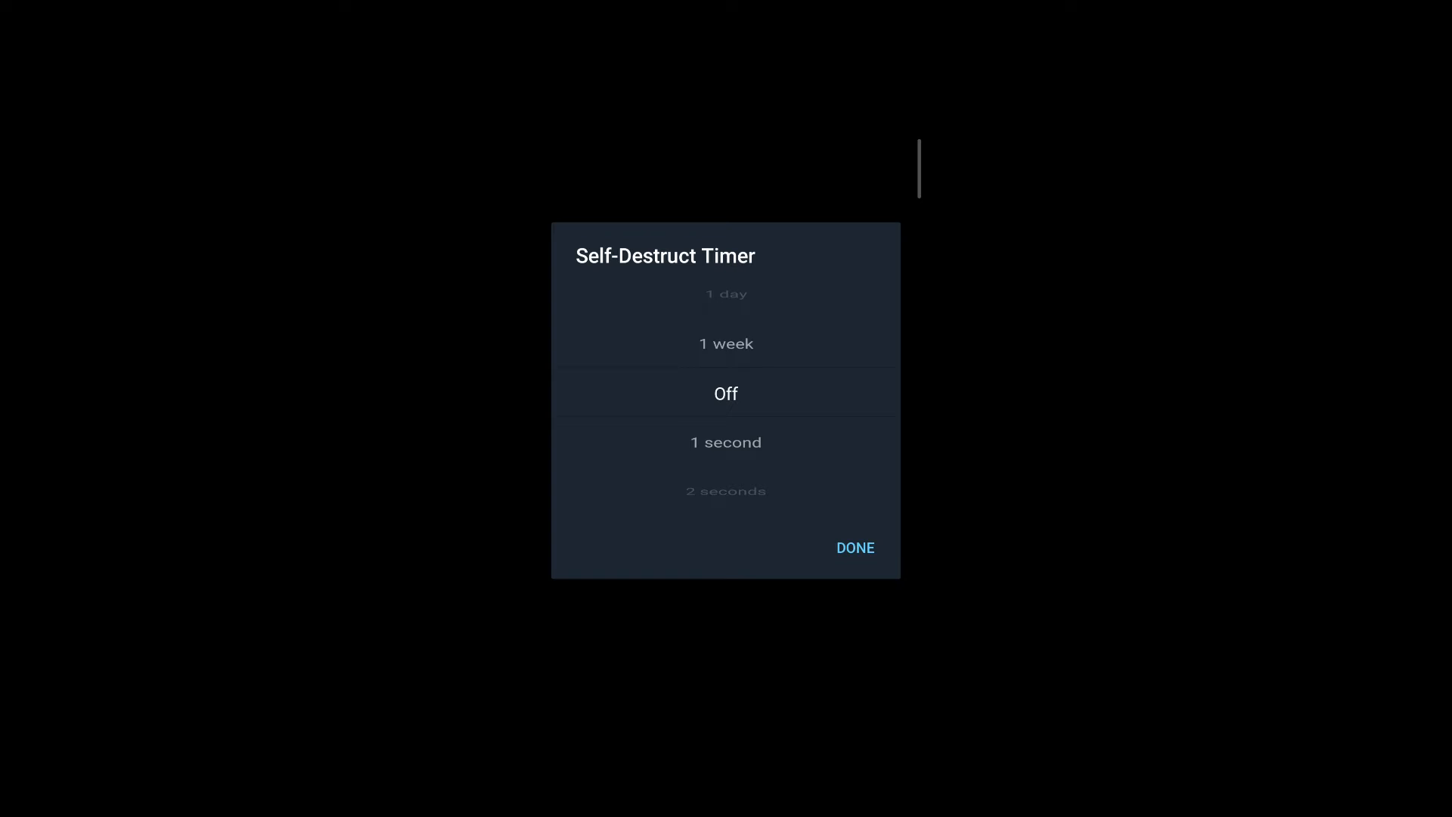
Step: Scroll the Self-Destruct Timer picker wheel from Off to the 1 second value
scroll(down, 3)
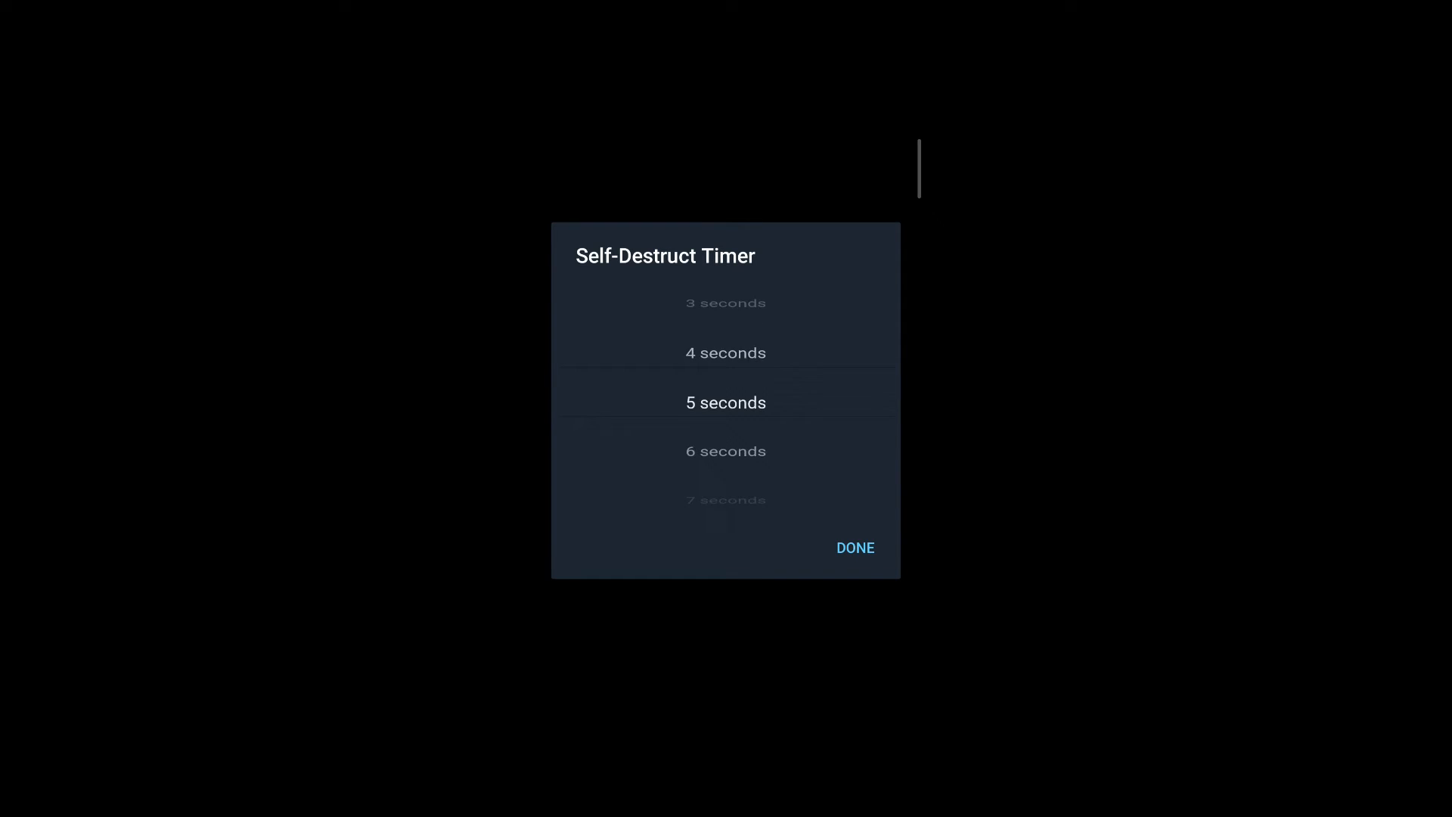
scroll(down, 3)
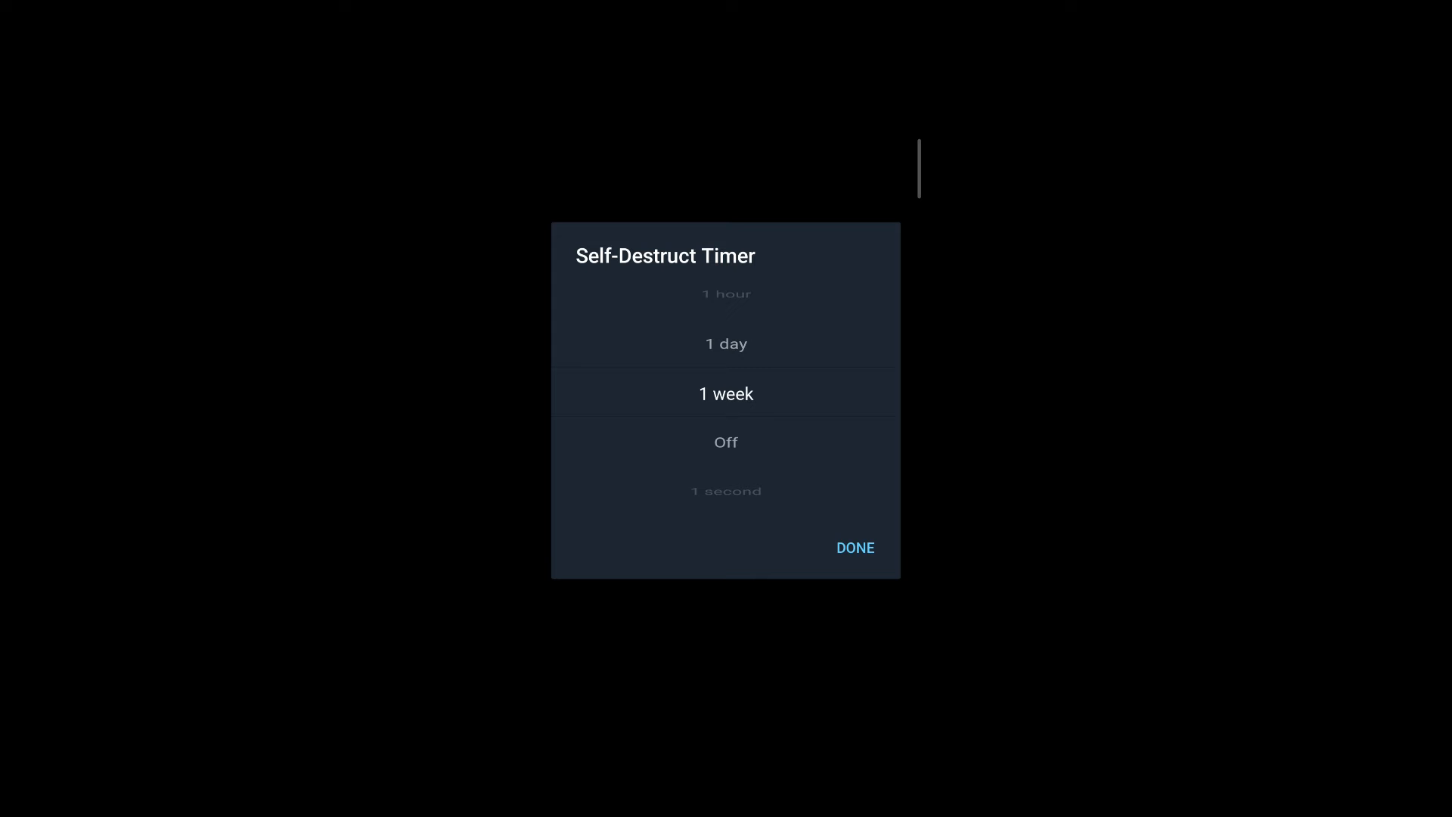
scroll(down, 3)
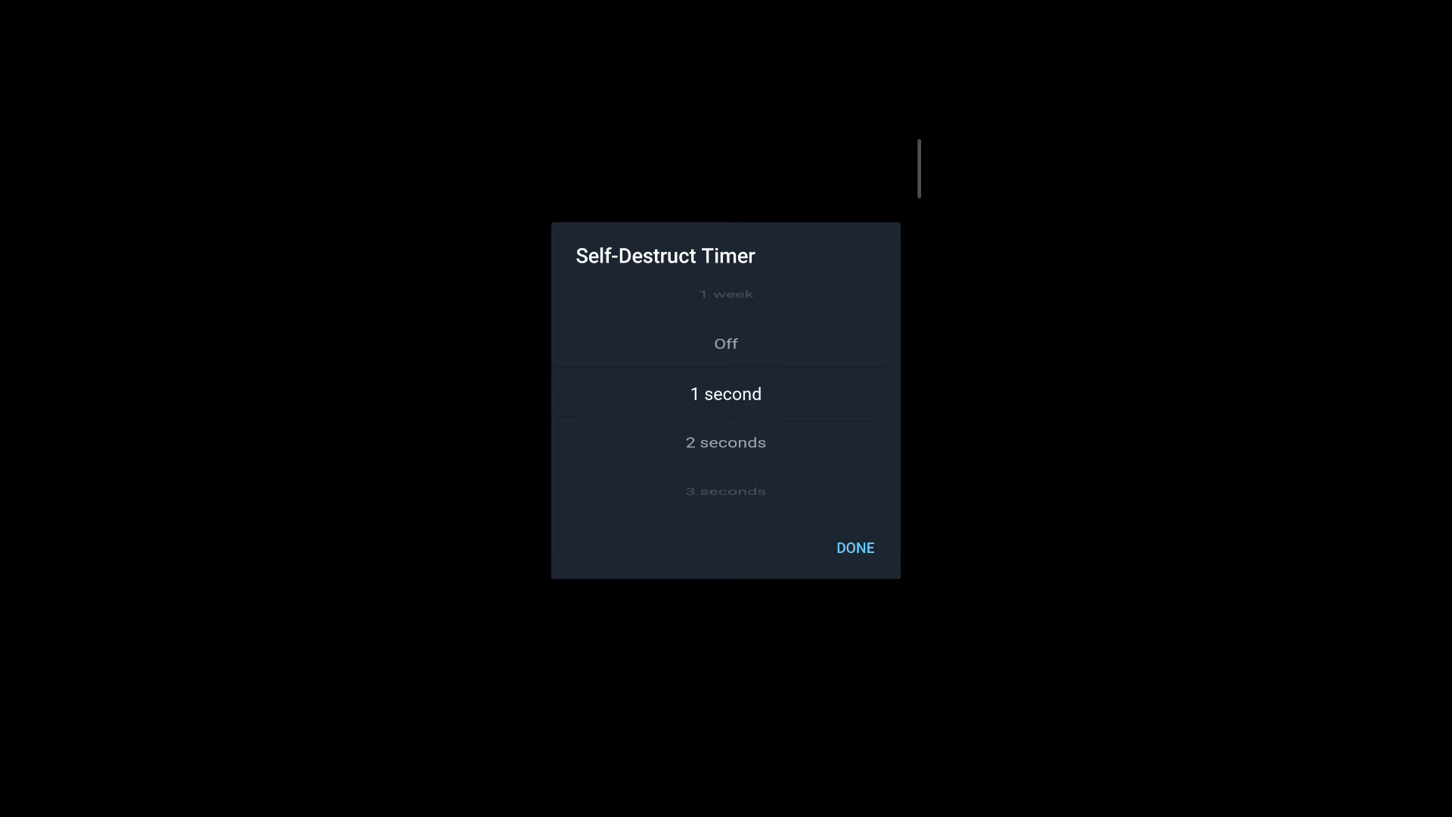